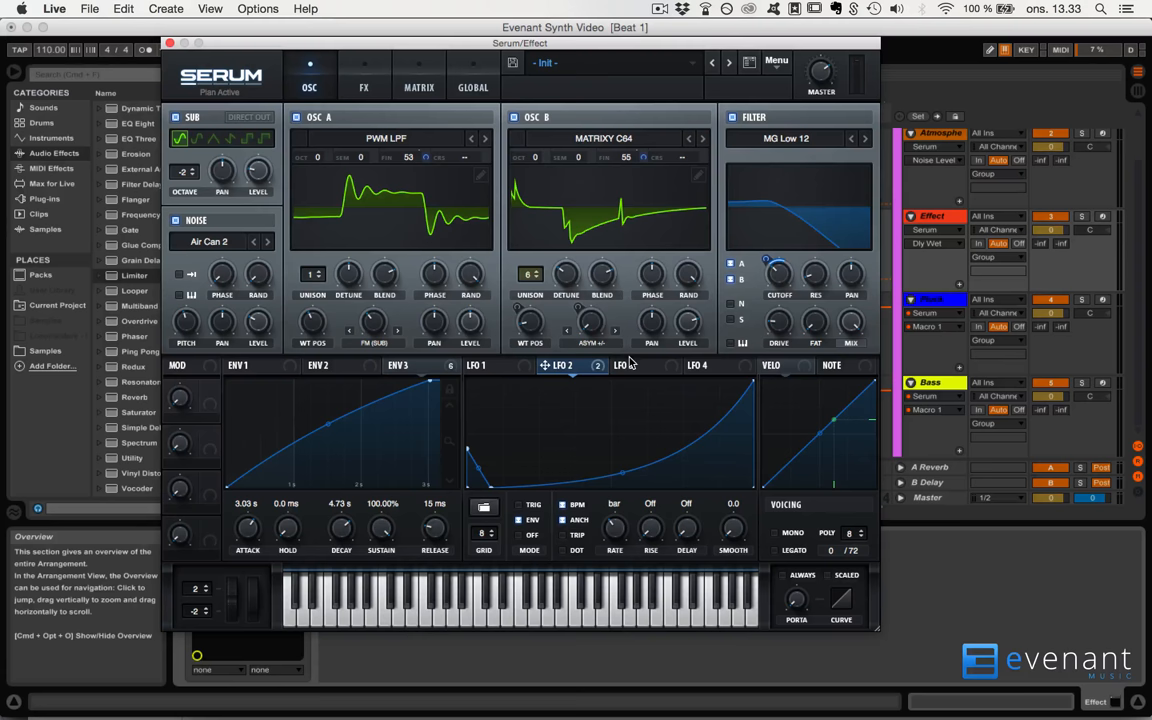
- Close the Effect track's floating Serum window to reveal the arrangement
left_click(170, 42)
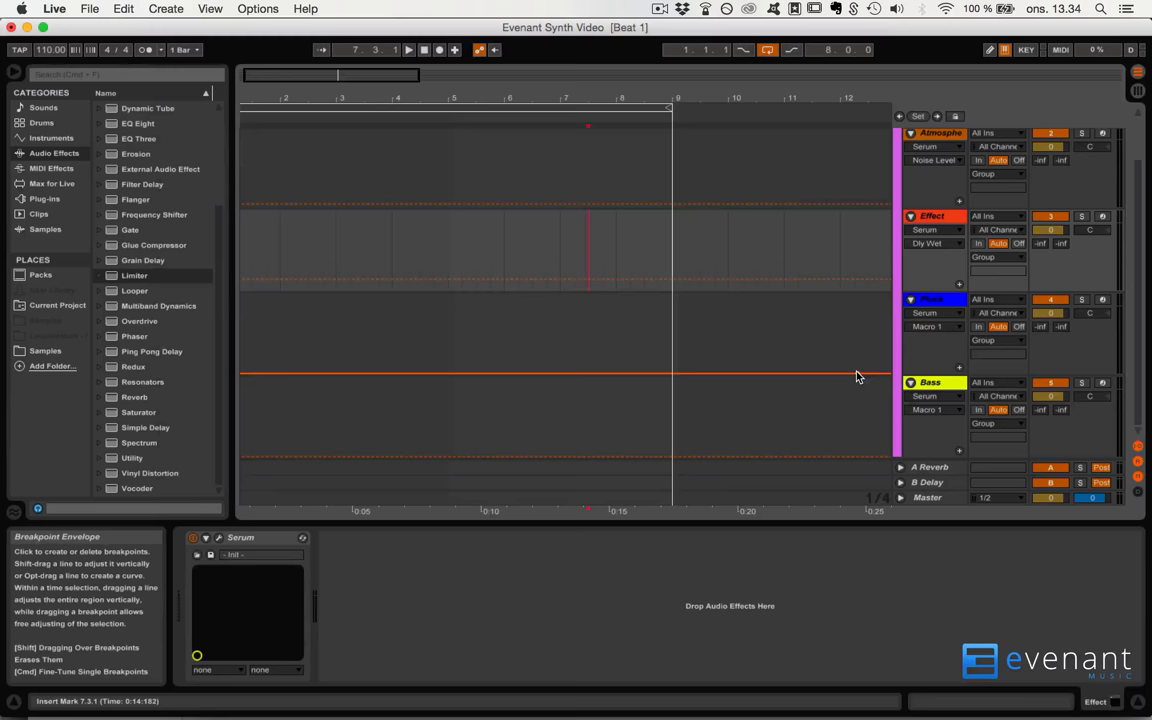
left_click(931, 299)
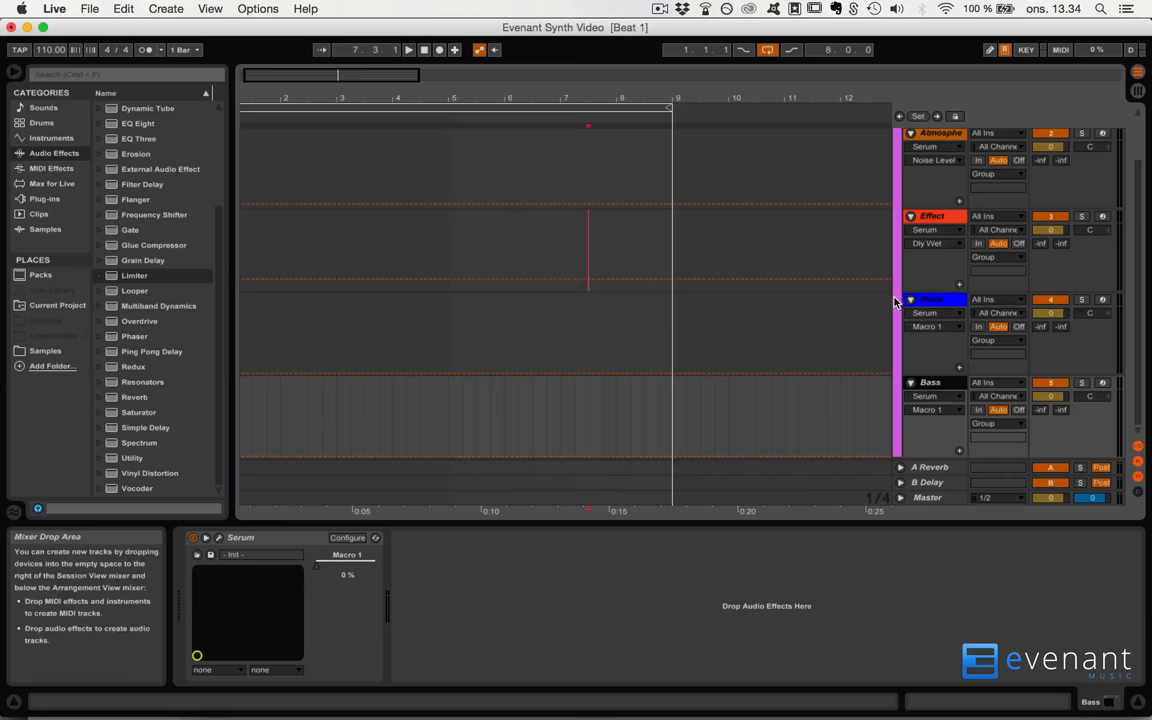
left_click(940, 133)
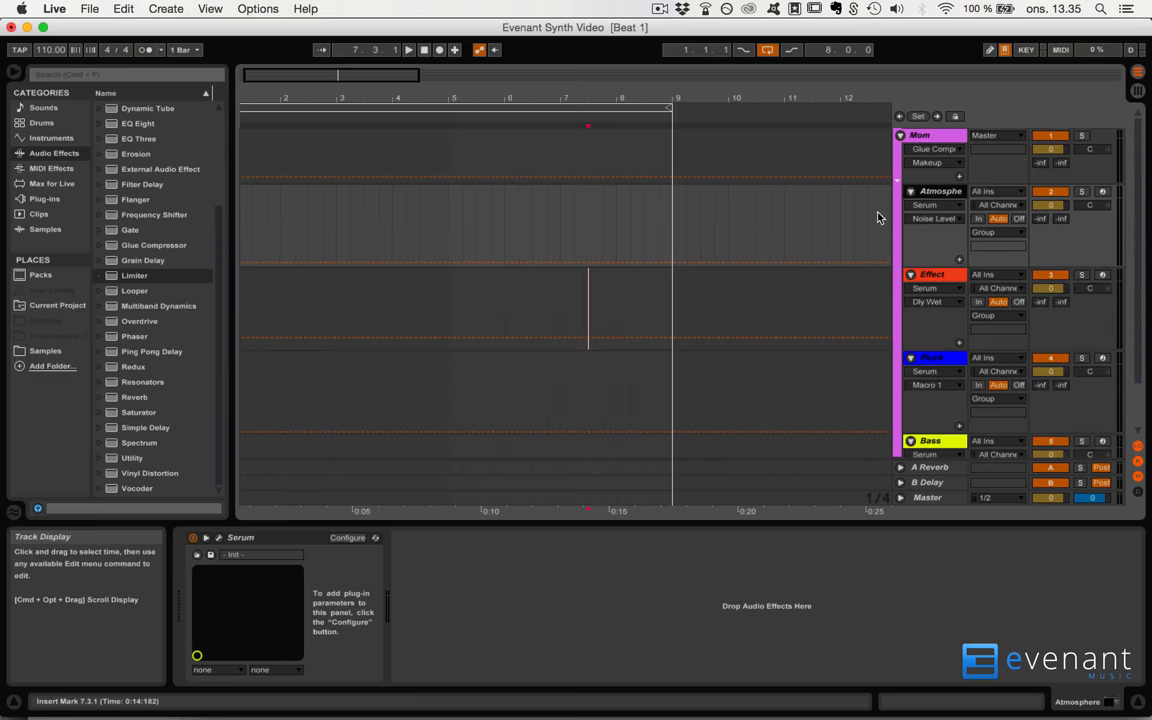
scroll("down", 3)
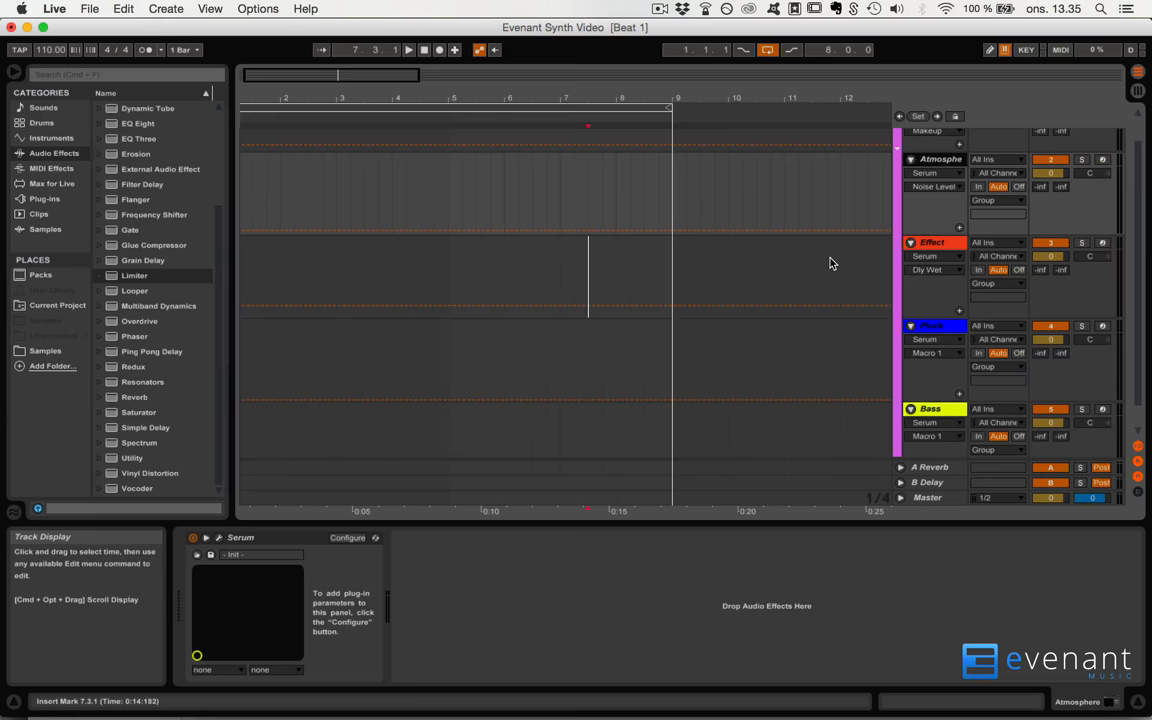
- Play the arrangement to audition the Pluck track's existing pluck and adjust its lane
left_click(408, 49)
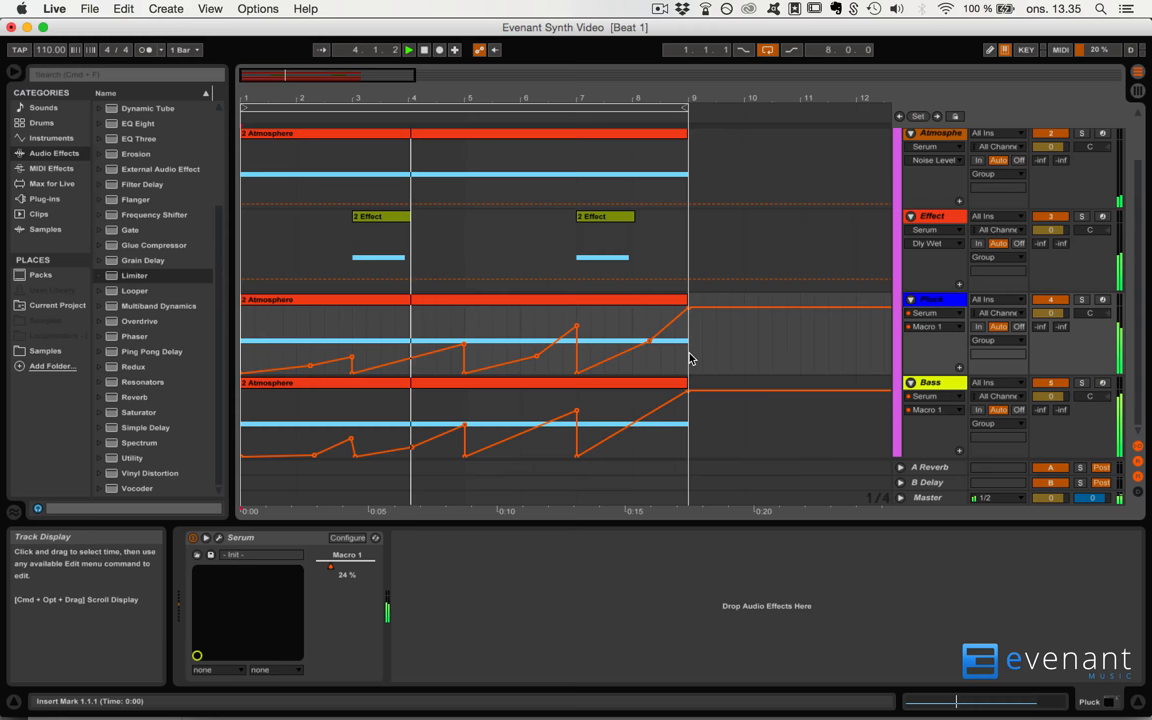
left_click_drag(331, 567, 331, 555)
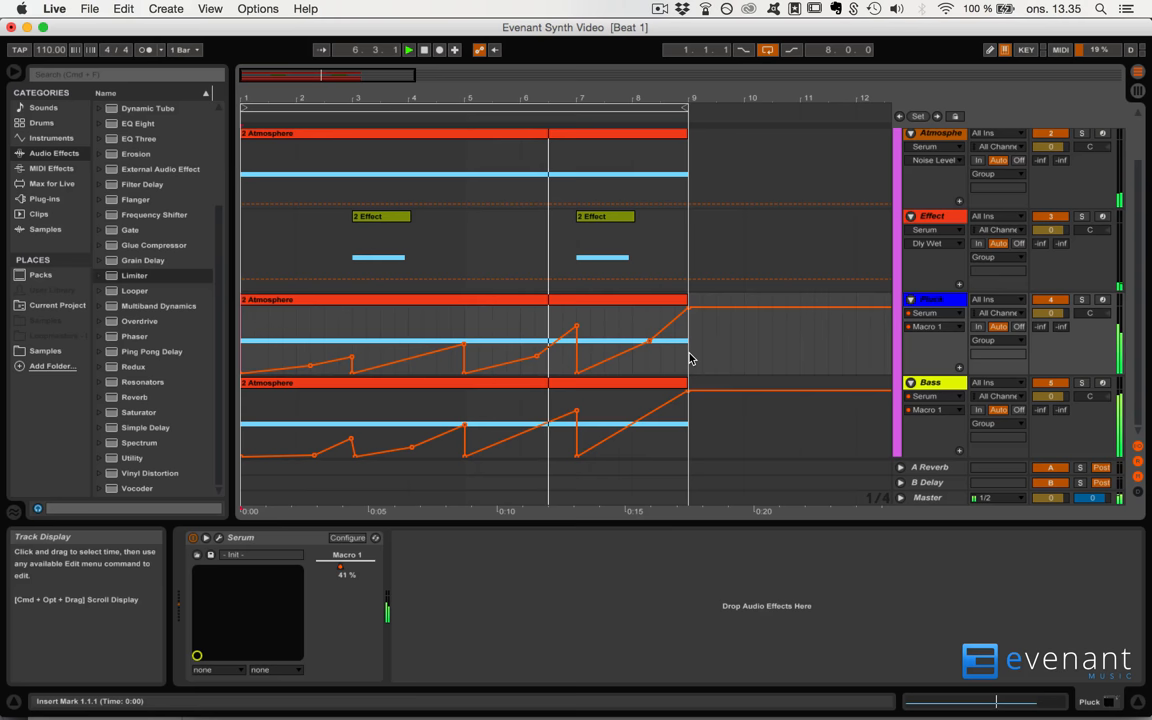
left_click_drag(312, 567, 312, 540)
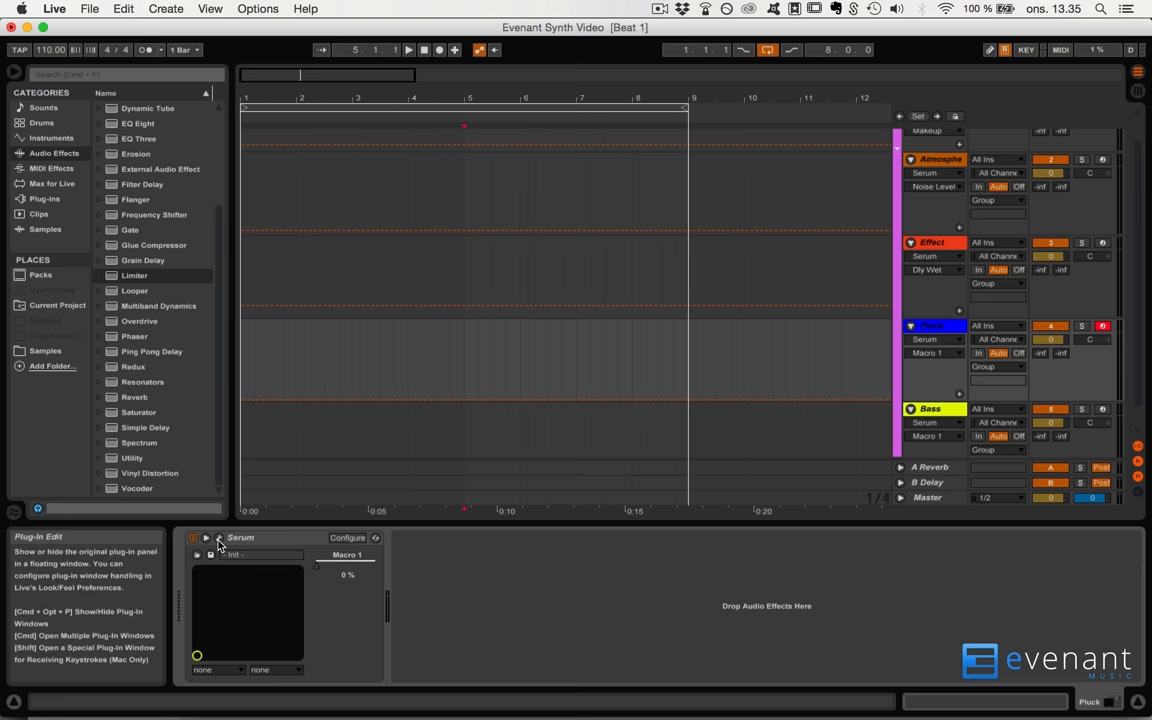
- Open the Pluck track's Serum editor and load Init Preset
left_click(876, 91)
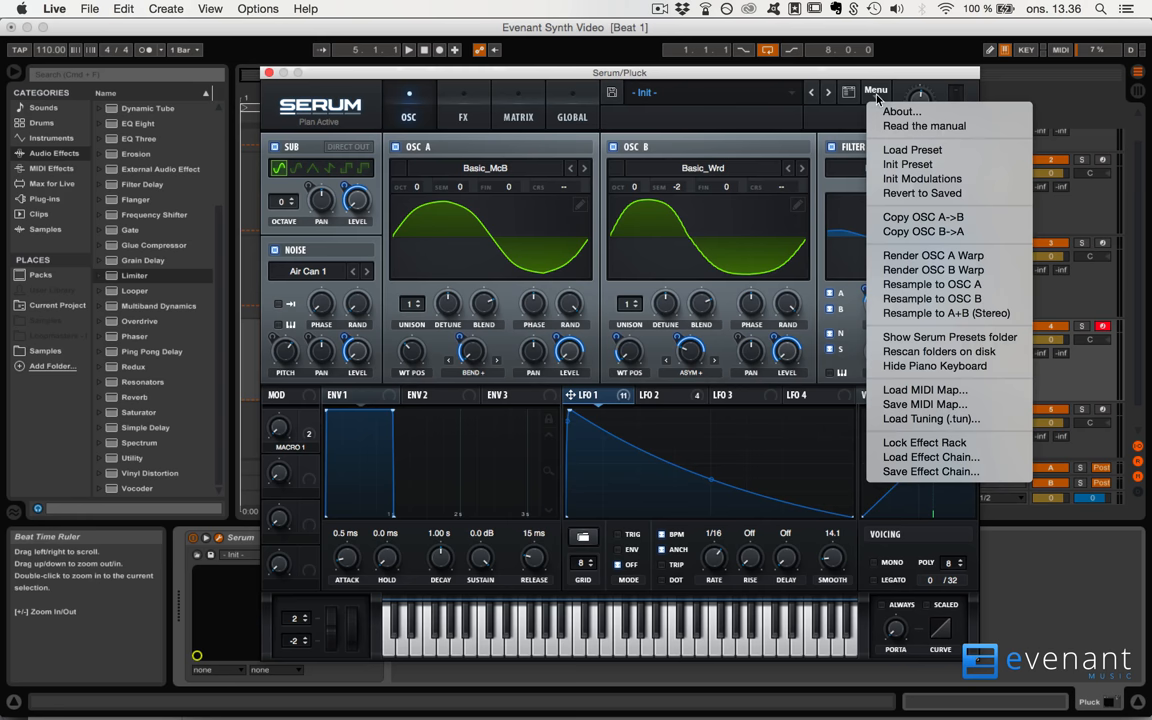
left_click(907, 164)
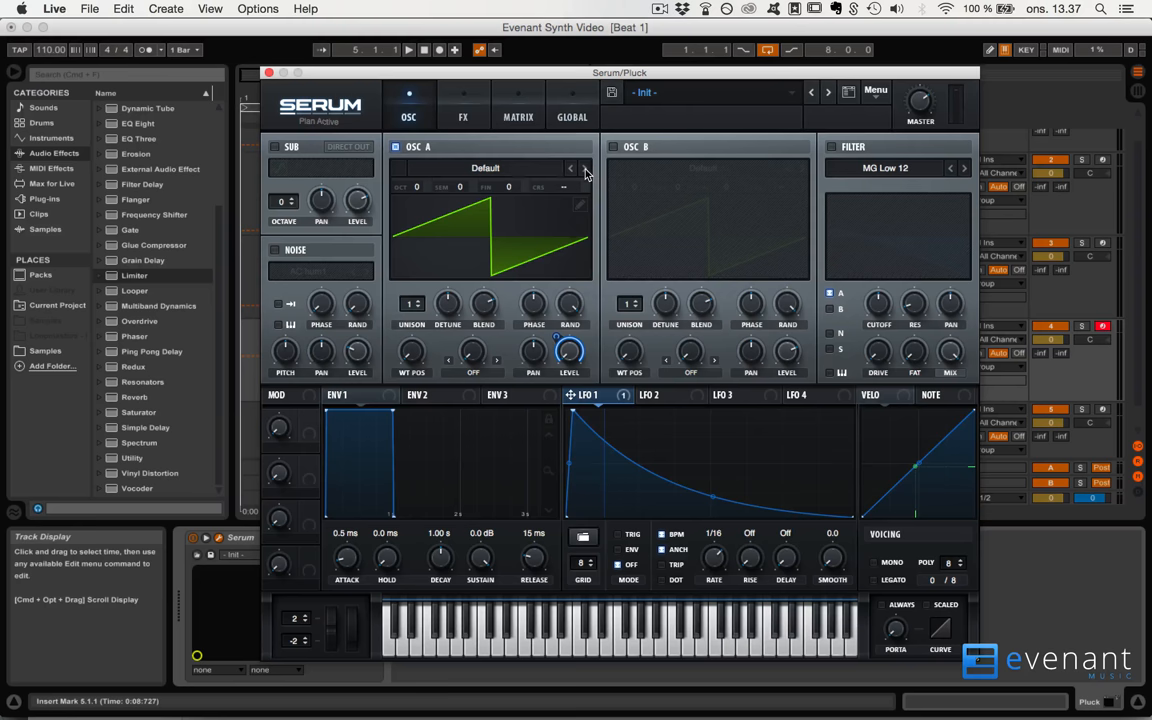
- Load the Basic_McB wavetable into OSC A and power on OSC B
left_click(585, 167)
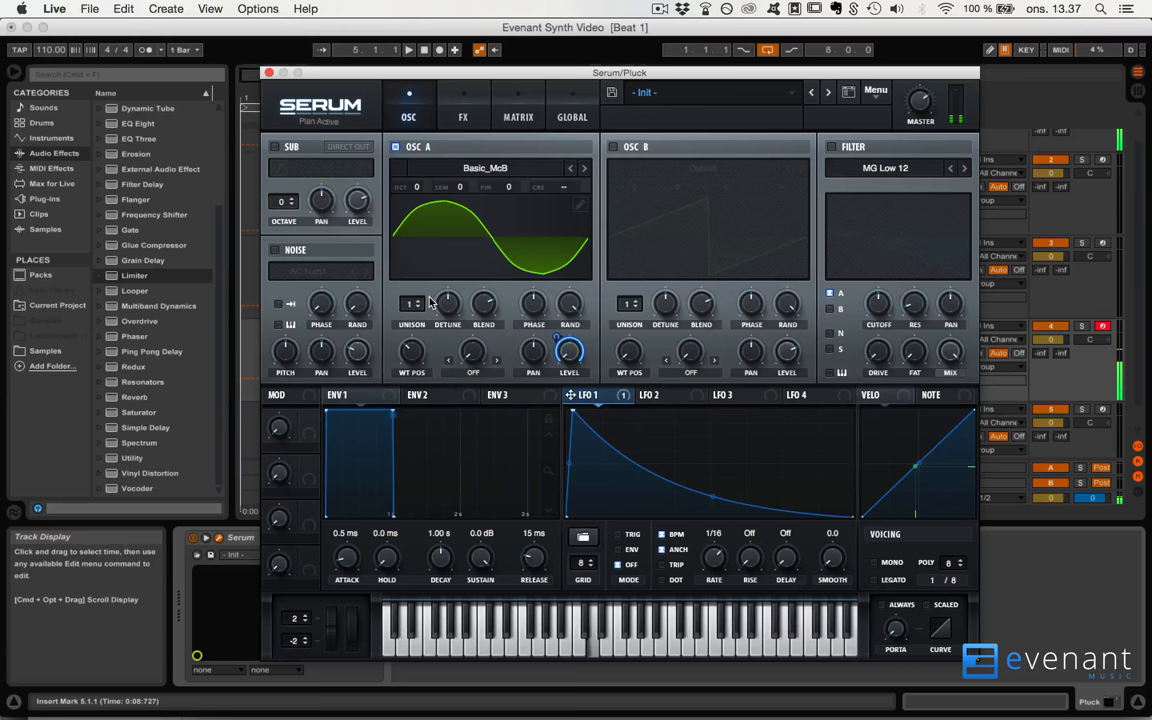
left_click(787, 167)
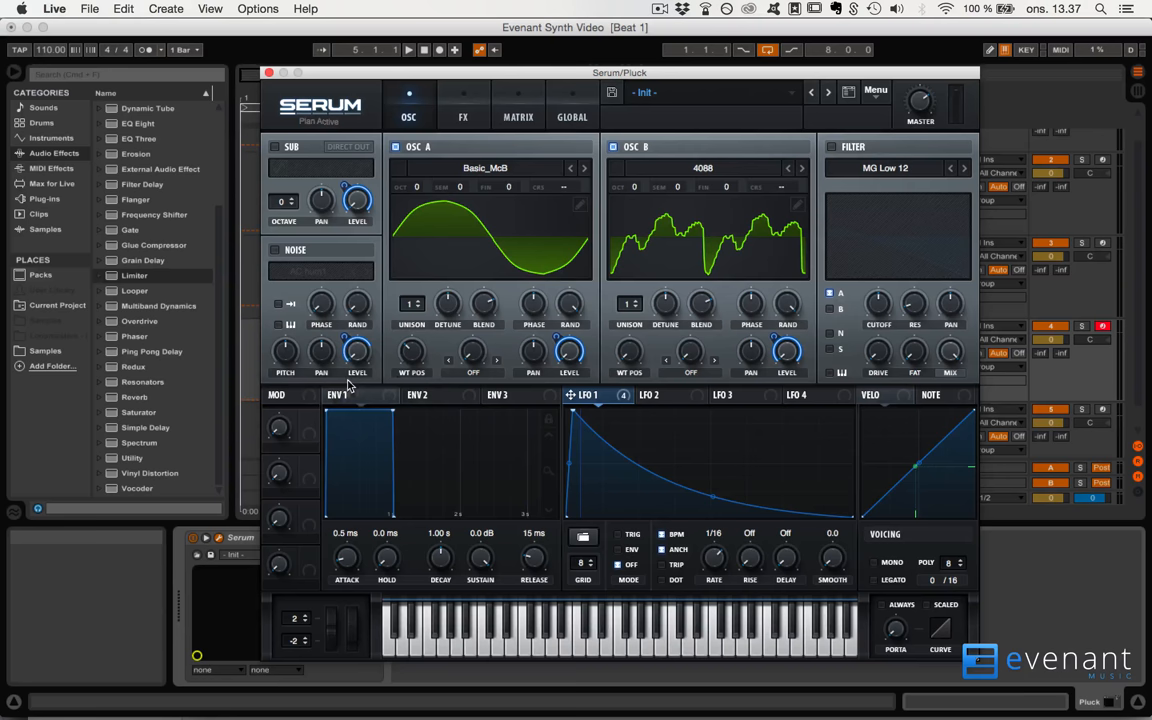
left_click(803, 167)
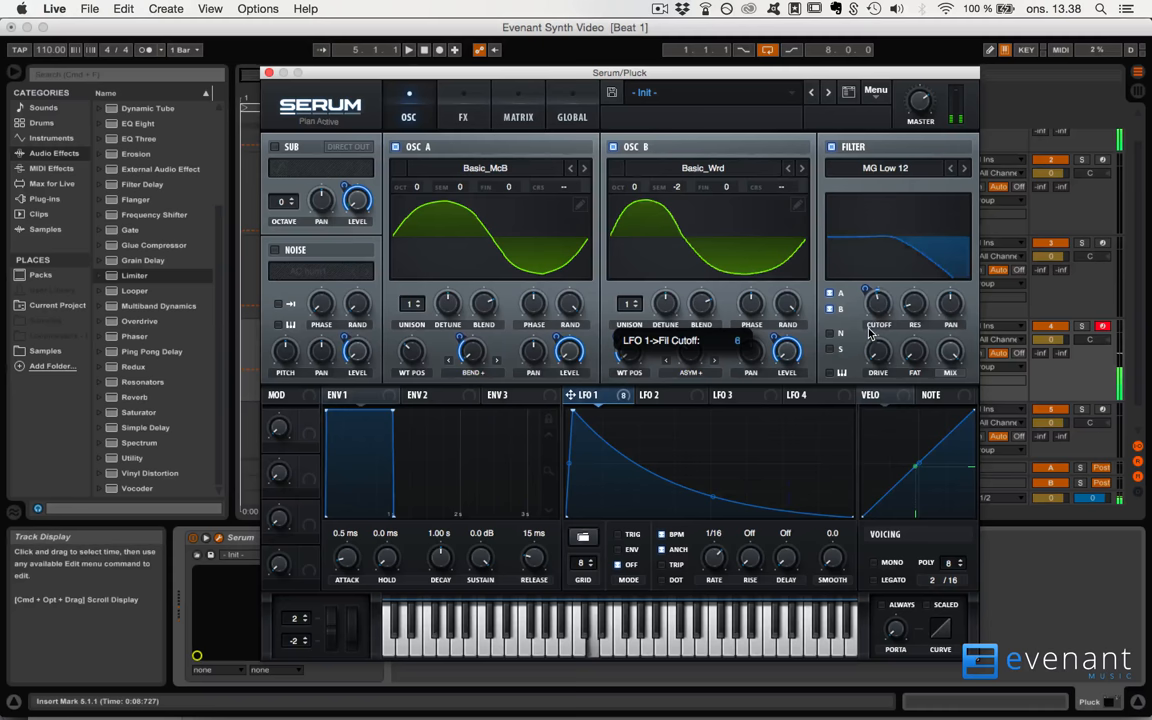
mouse_move(660, 362)
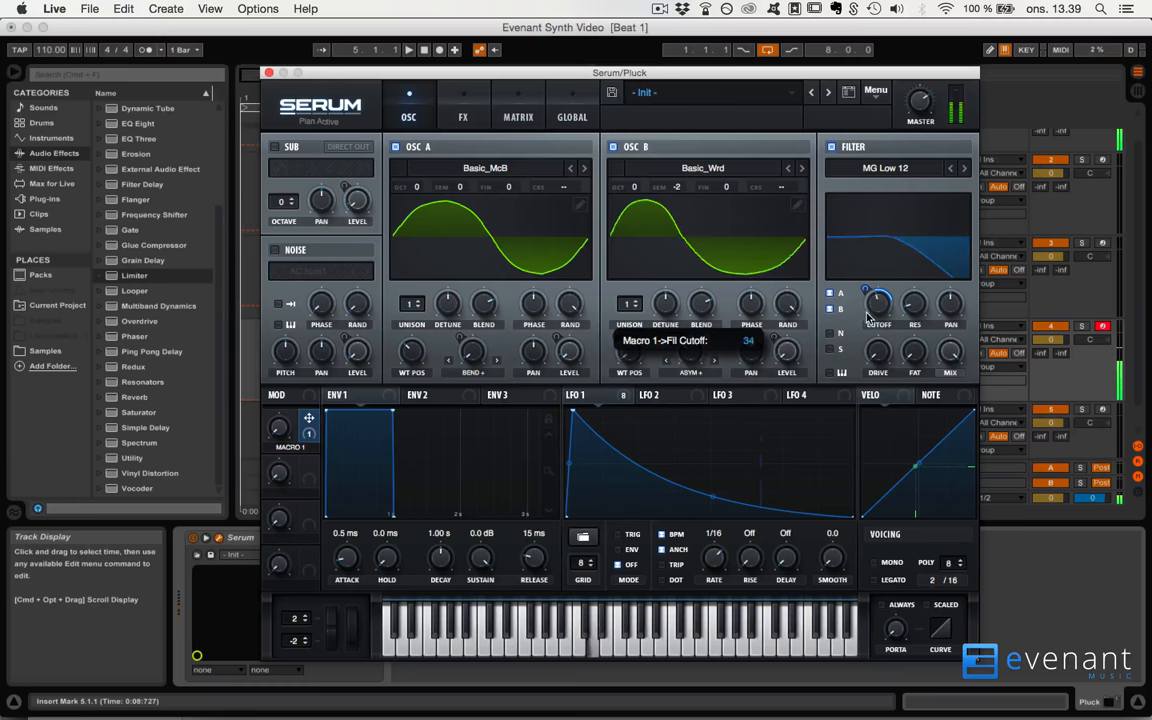
- Drag and fine-tune Macro 1's modulation ring on filter cutoff to about 33
left_click_drag(878, 300, 878, 310)
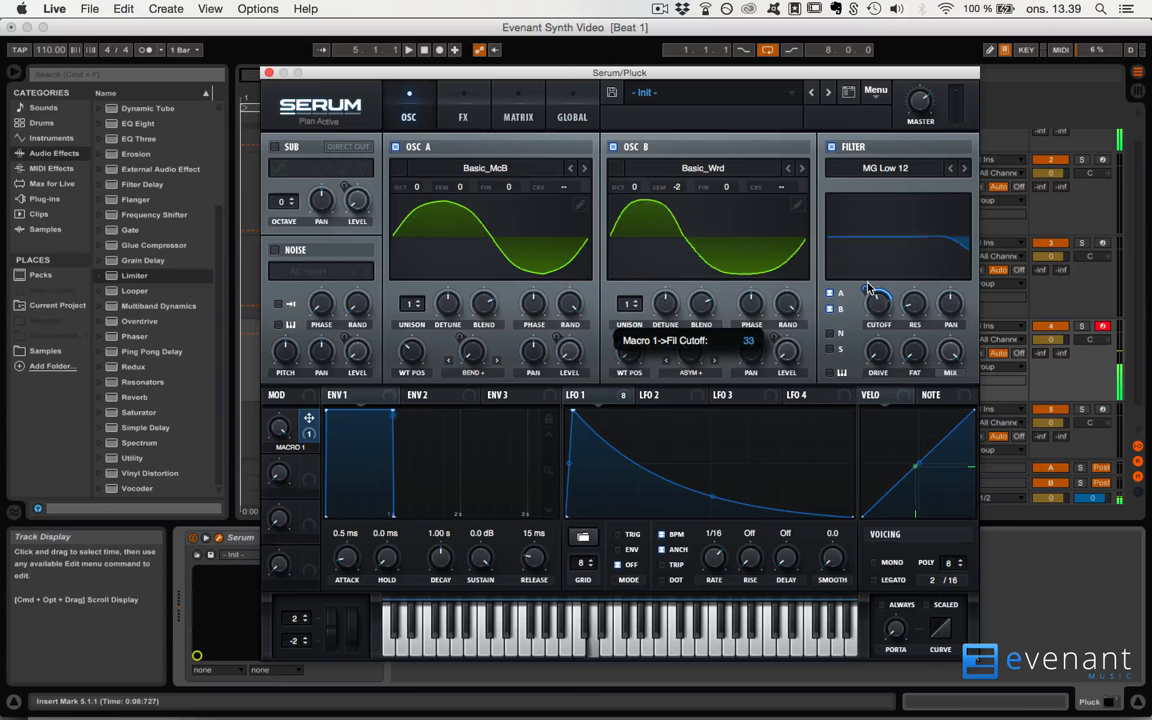
left_click_drag(878, 305, 878, 295)
type("Filter")
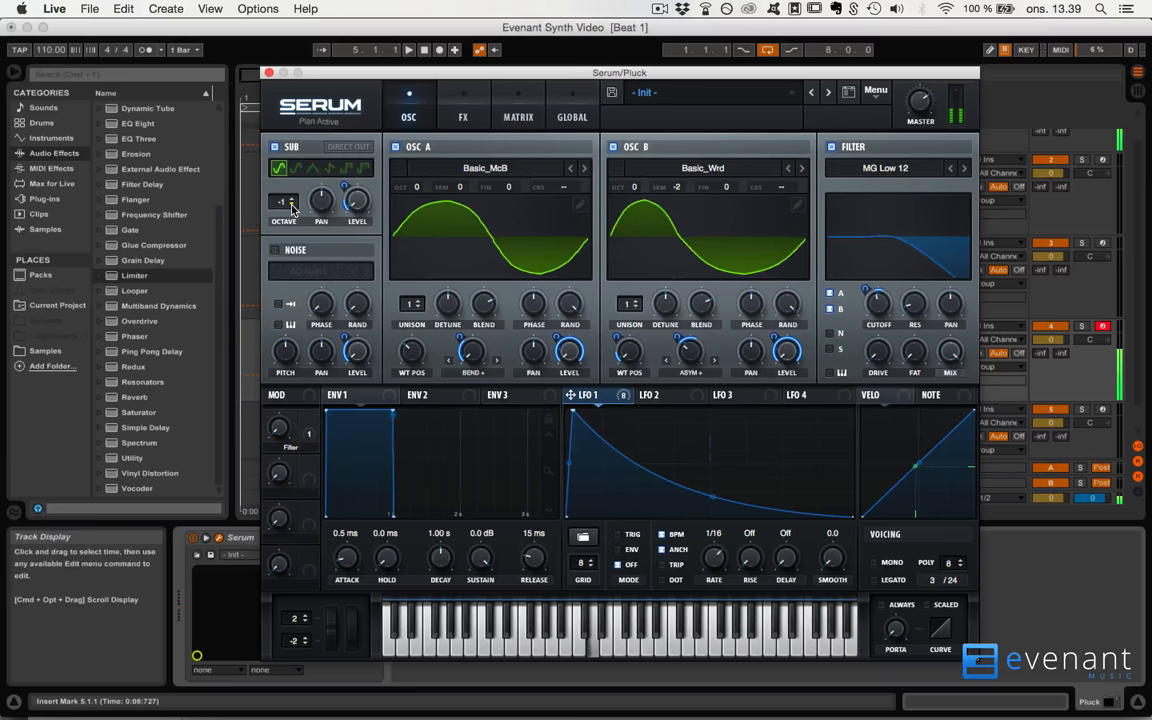
- Shift the sub oscillator's octave down to −1
left_click(283, 201)
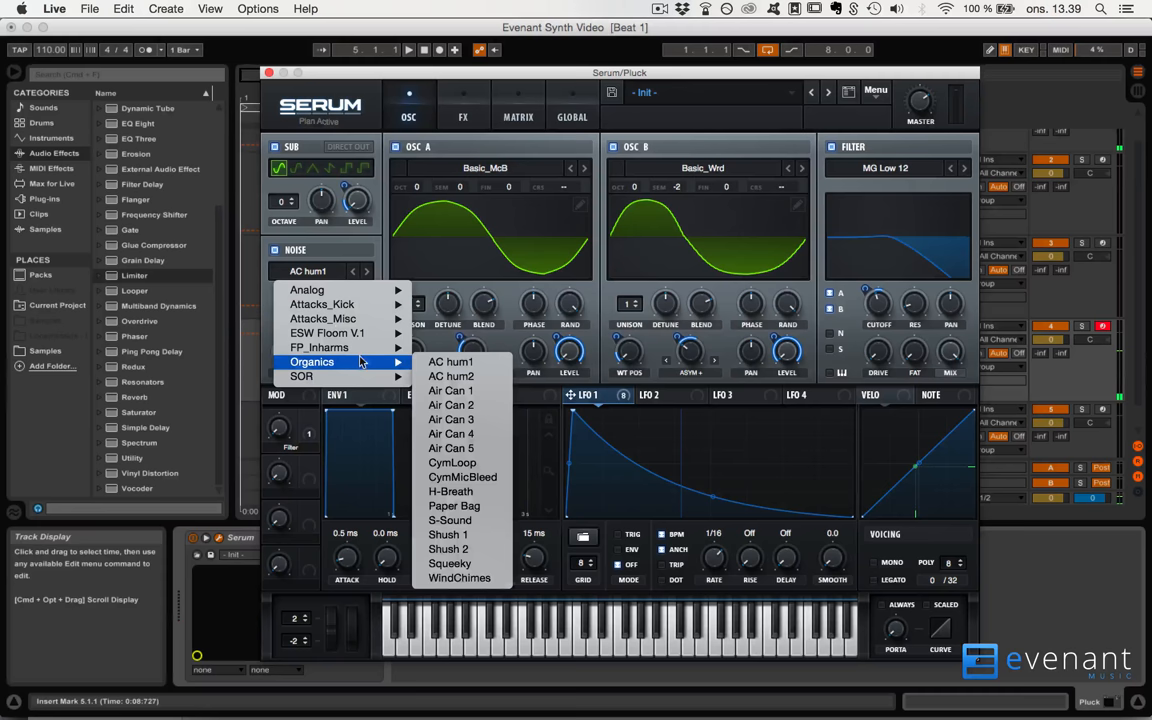
- Load the Air Can 1 sample into the noise oscillator
left_click(450, 390)
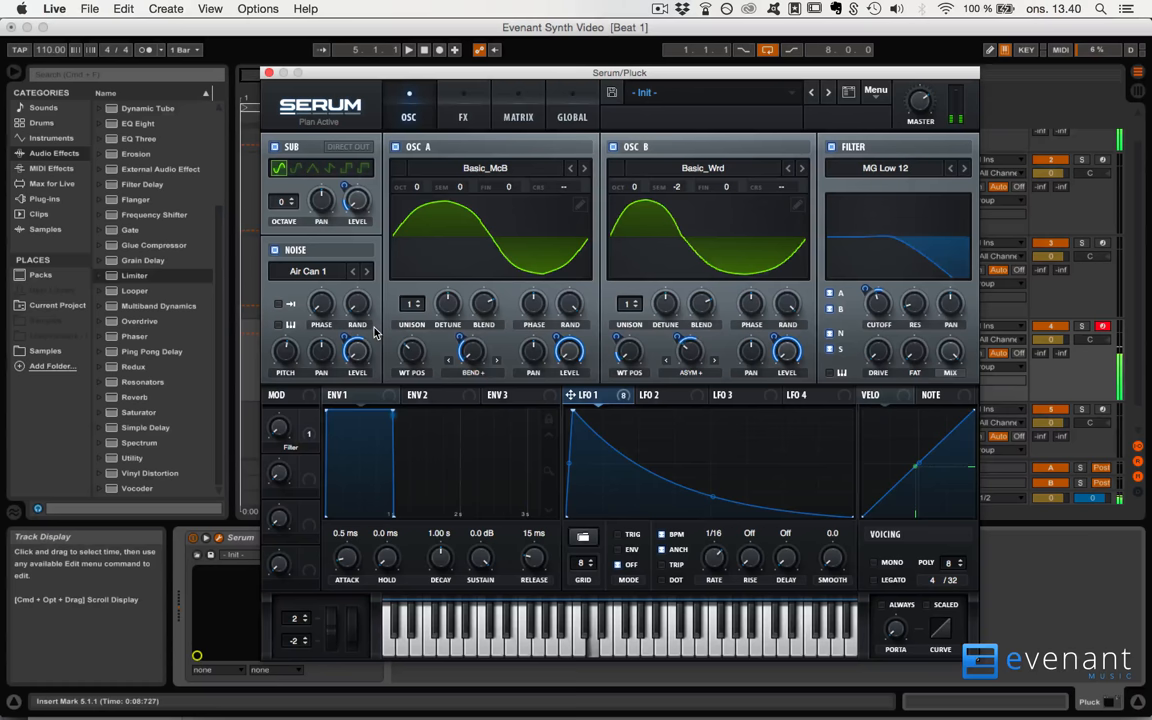
left_click(463, 117)
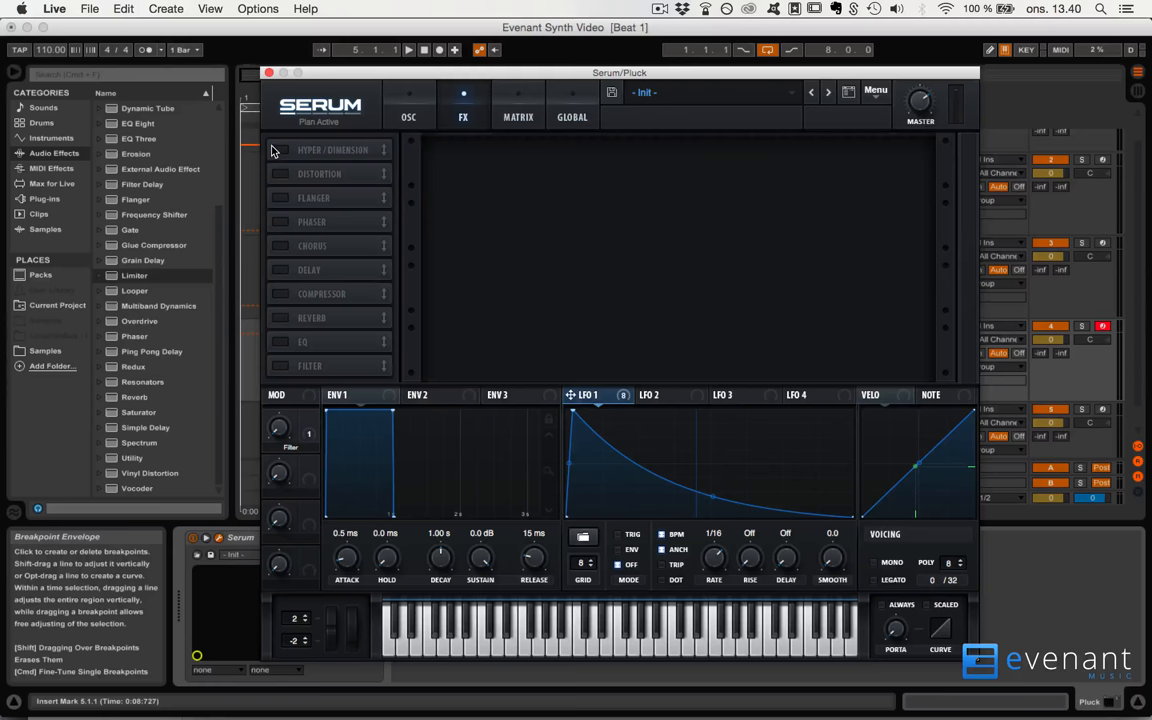
- Enable Hyper/Dimension and set LFO 1's modulation depth on distortion drive
left_click(279, 149)
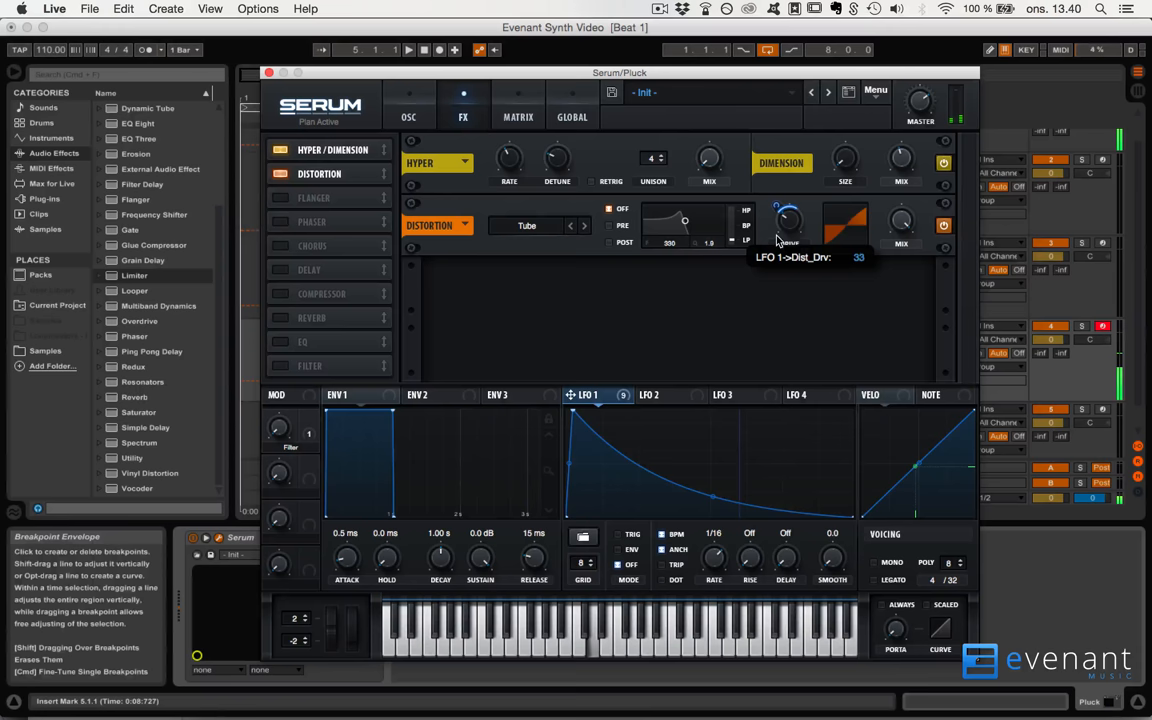
left_click_drag(785, 220, 785, 205)
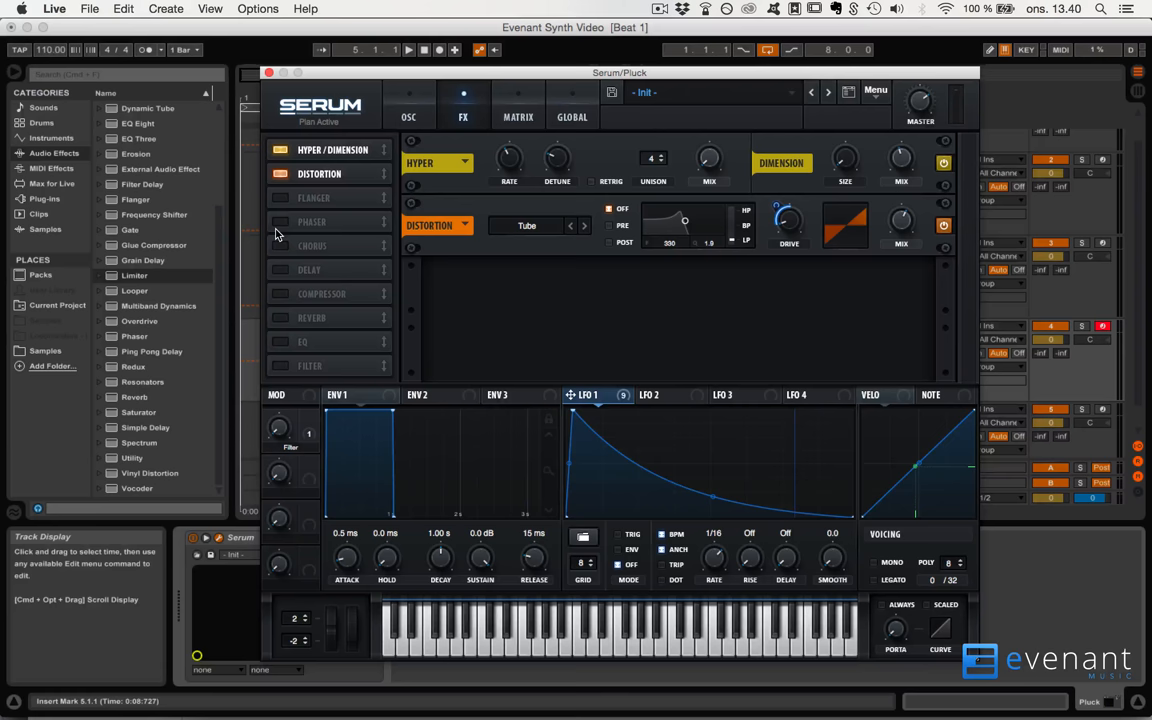
- Enable the Compressor and Reverb modules in Serum's FX rack
left_click(281, 293)
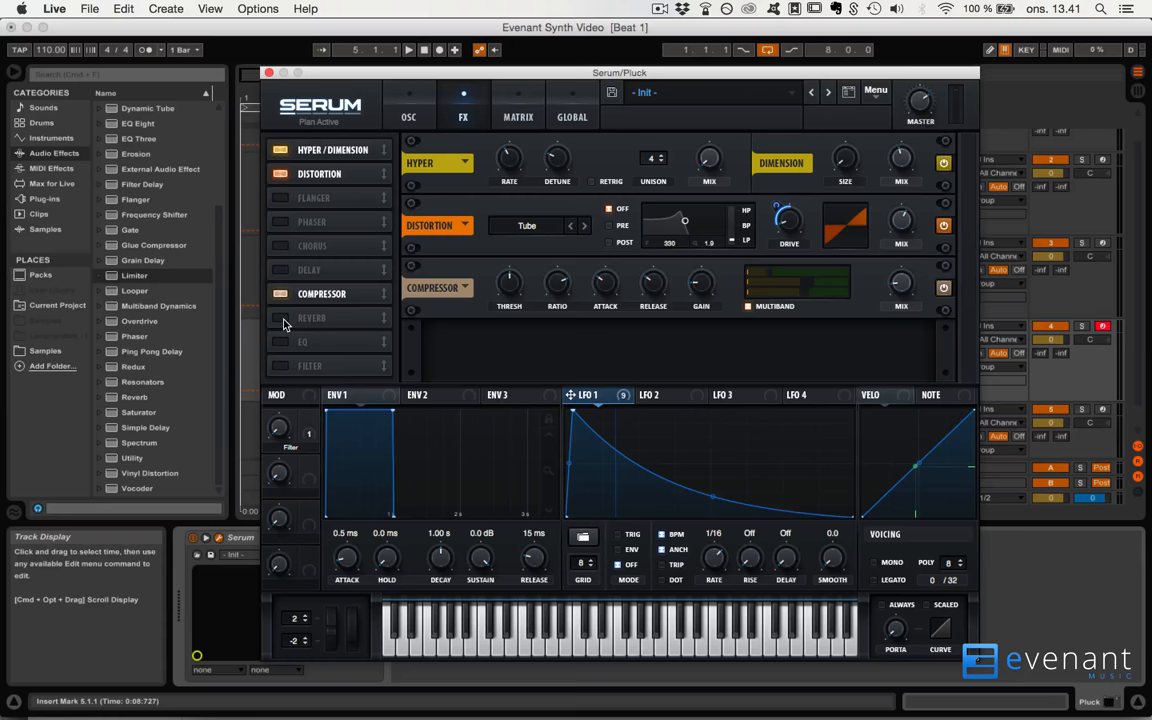
left_click(281, 318)
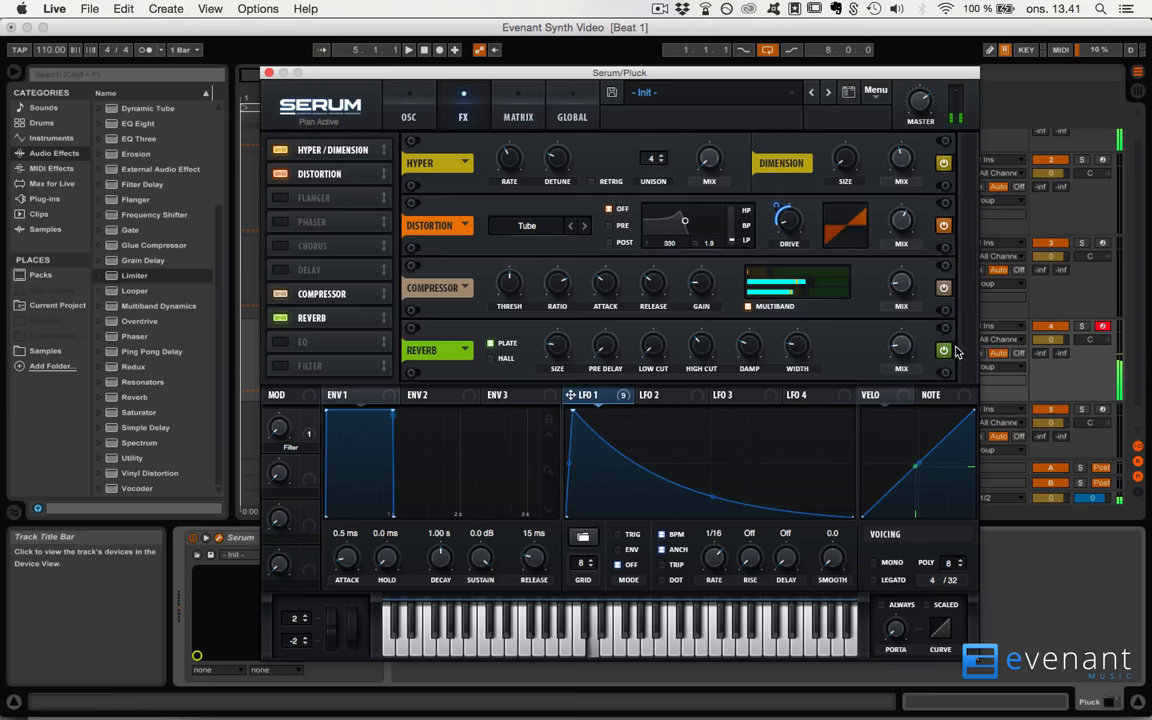
- Enable the EQ module below Reverb in the FX rack
left_click(282, 342)
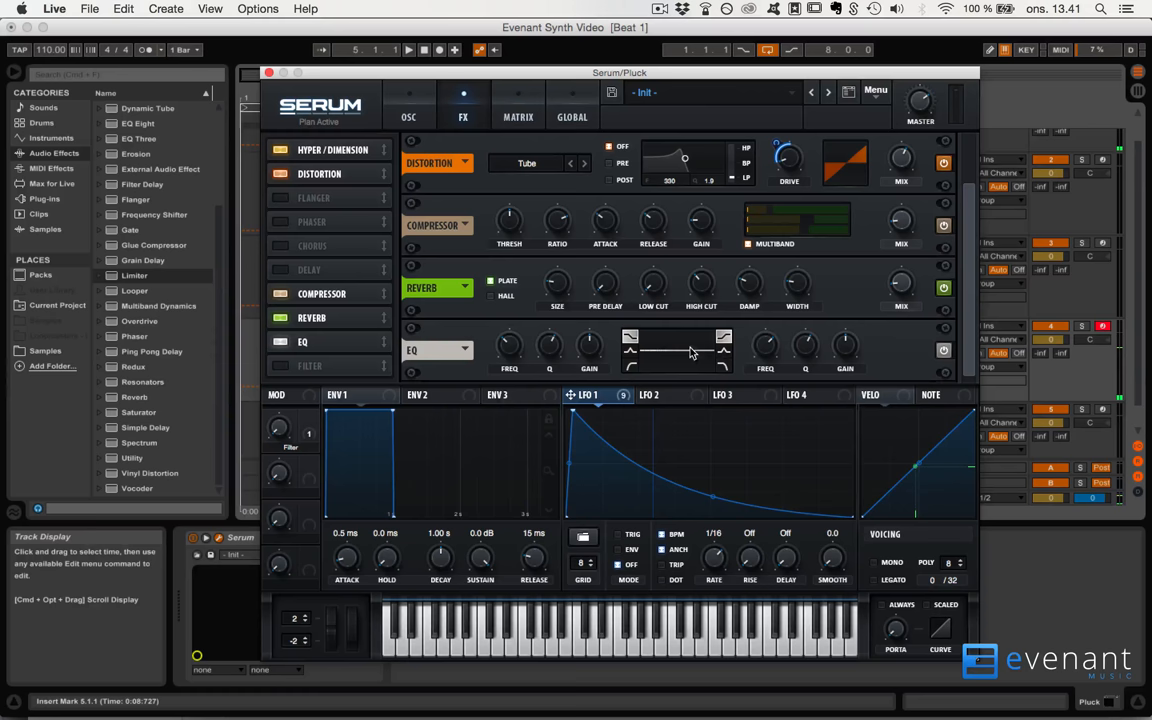
- Raise the upper EQ band's gain in Serum to bend the curve
left_click_drag(845, 345, 845, 335)
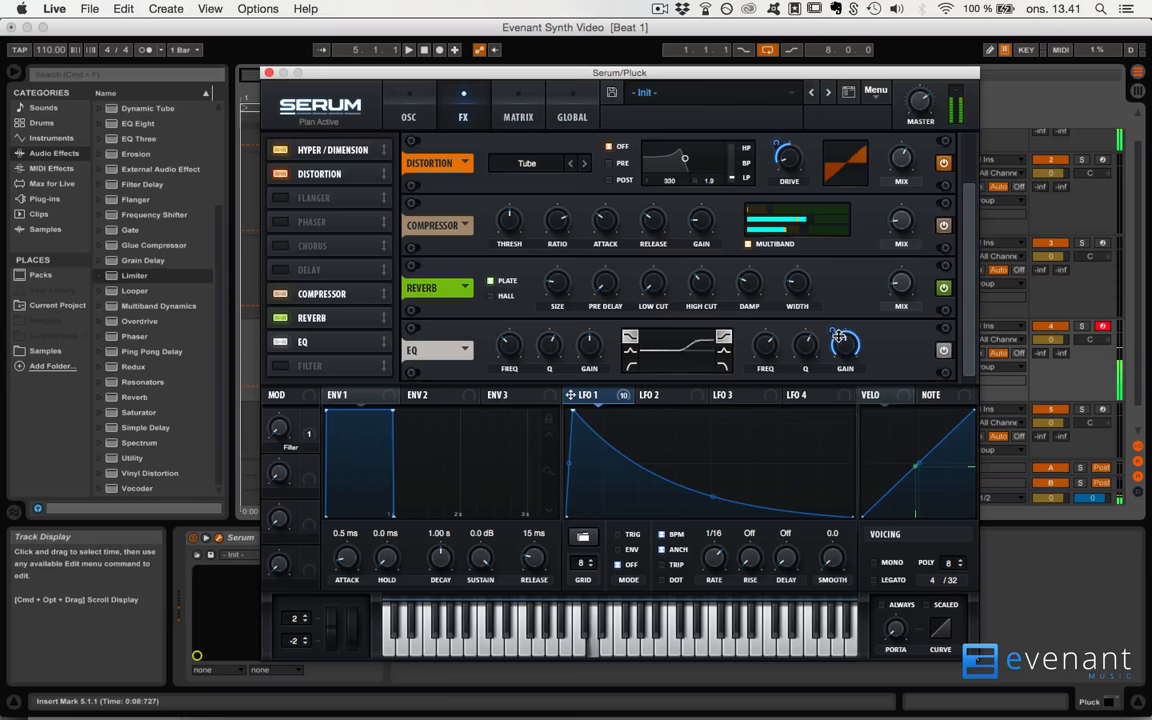